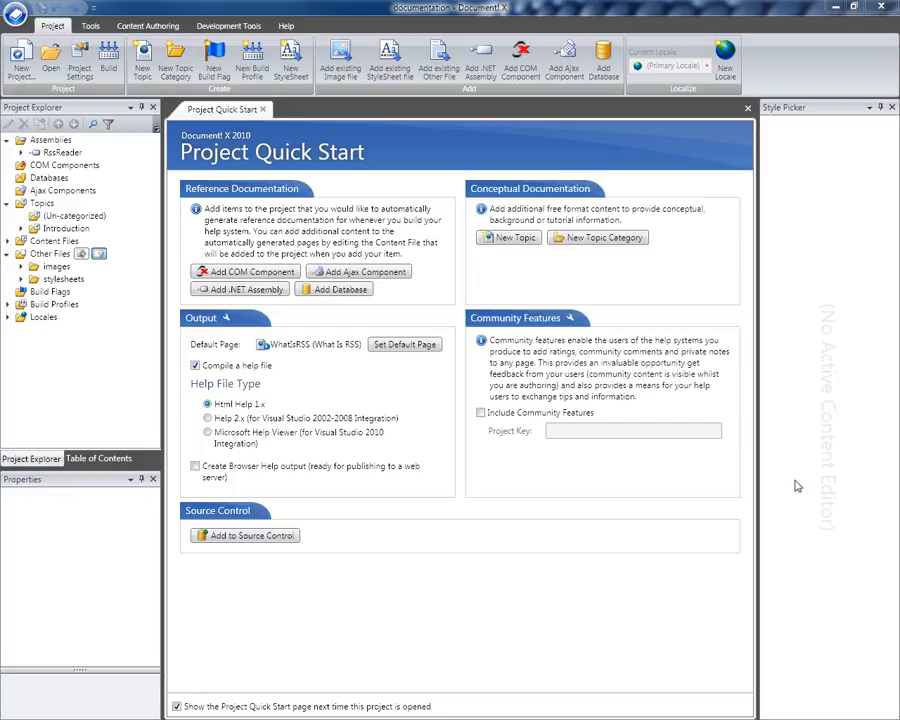
Expand Topics and Build Profiles, then show the context menu of the Default build profile.
click(8, 228)
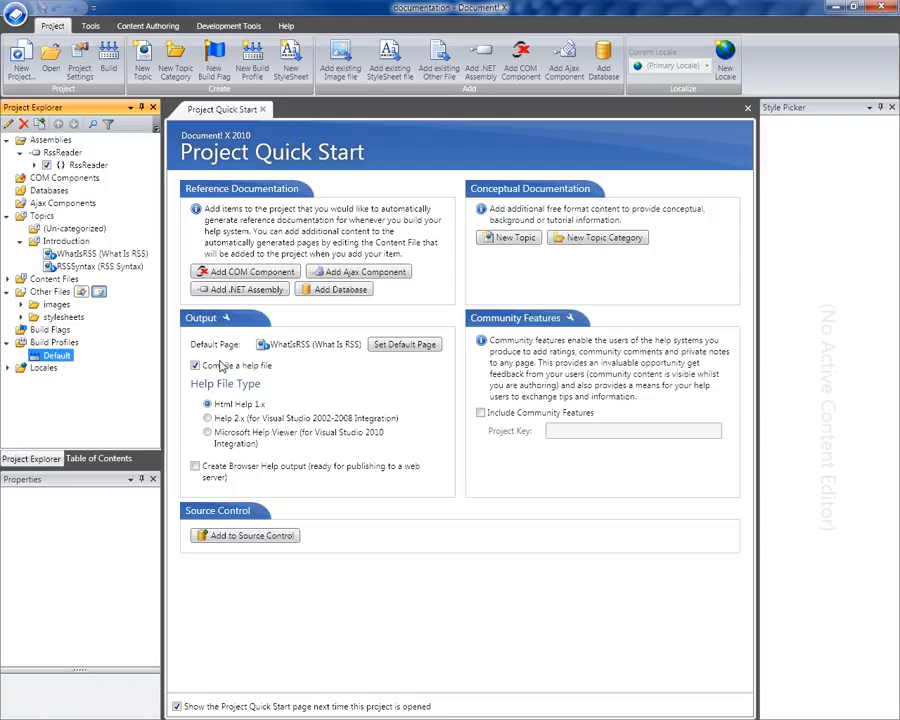
click(196, 364)
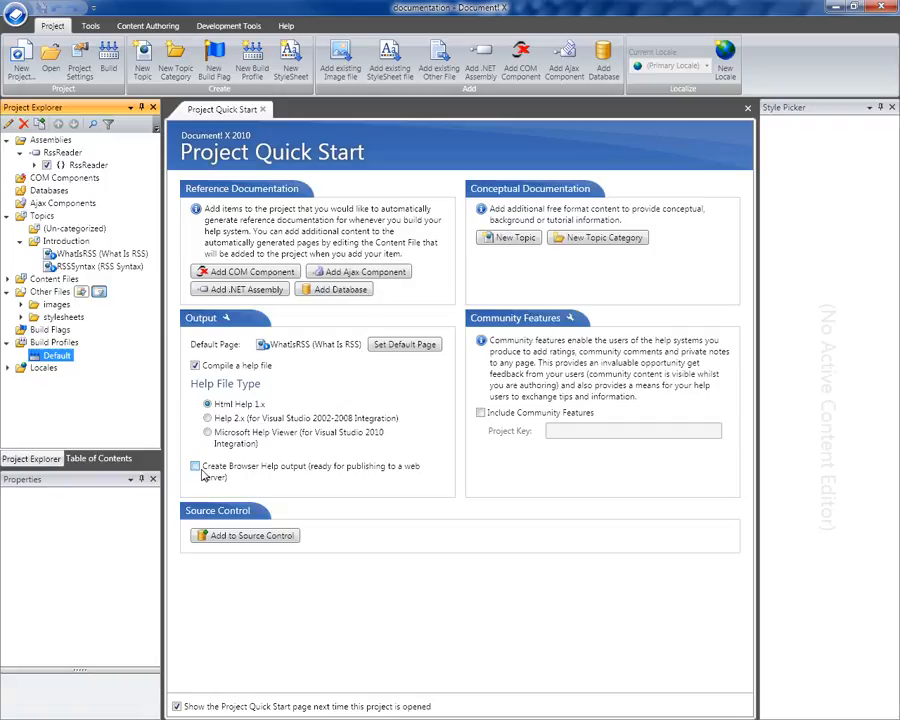
click(196, 466)
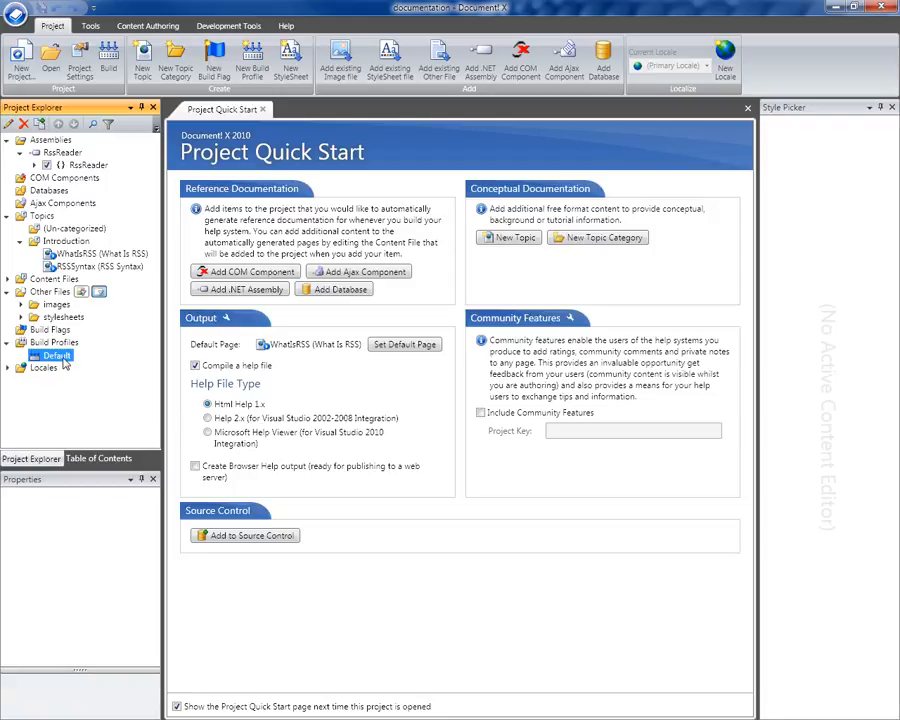
mouse_move(58, 362)
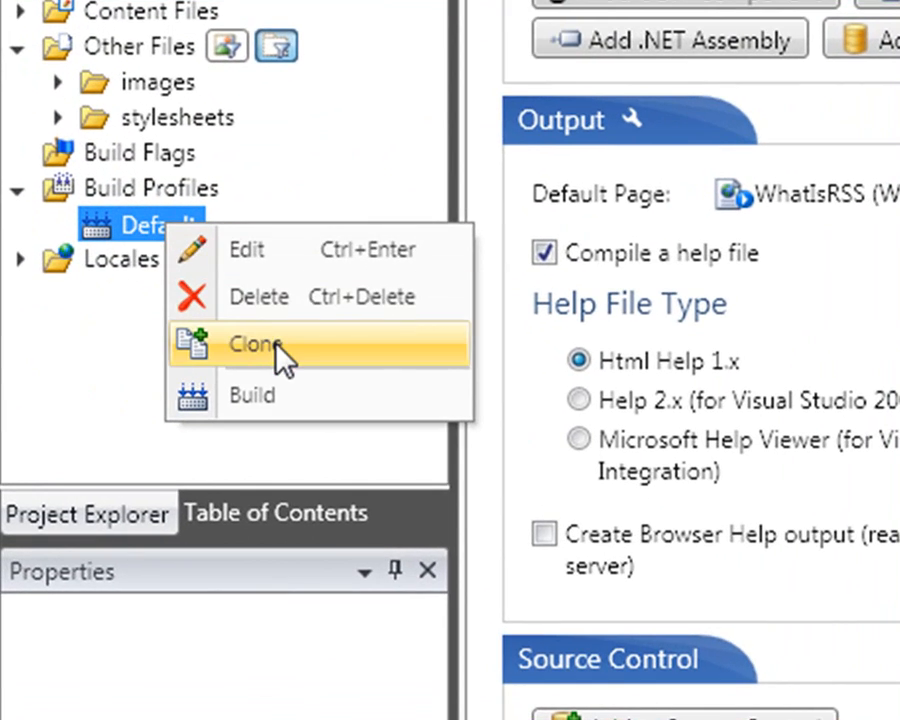
Clone Default as Compiled Help and title the Web Help copy 'RSS Documentation (Web Help)'.
click(256, 344)
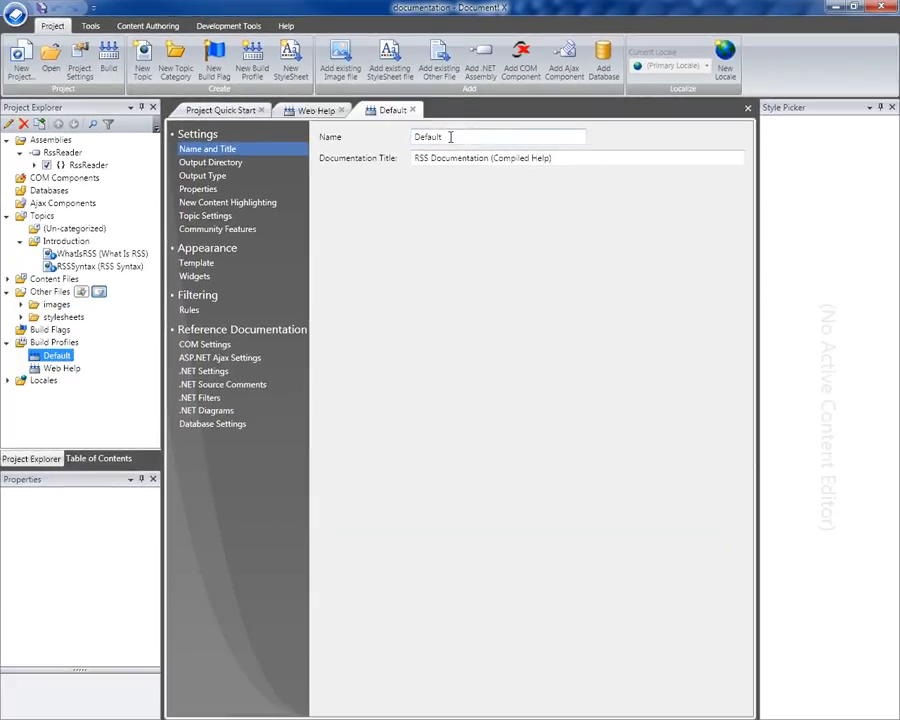
text(Compiled Help)
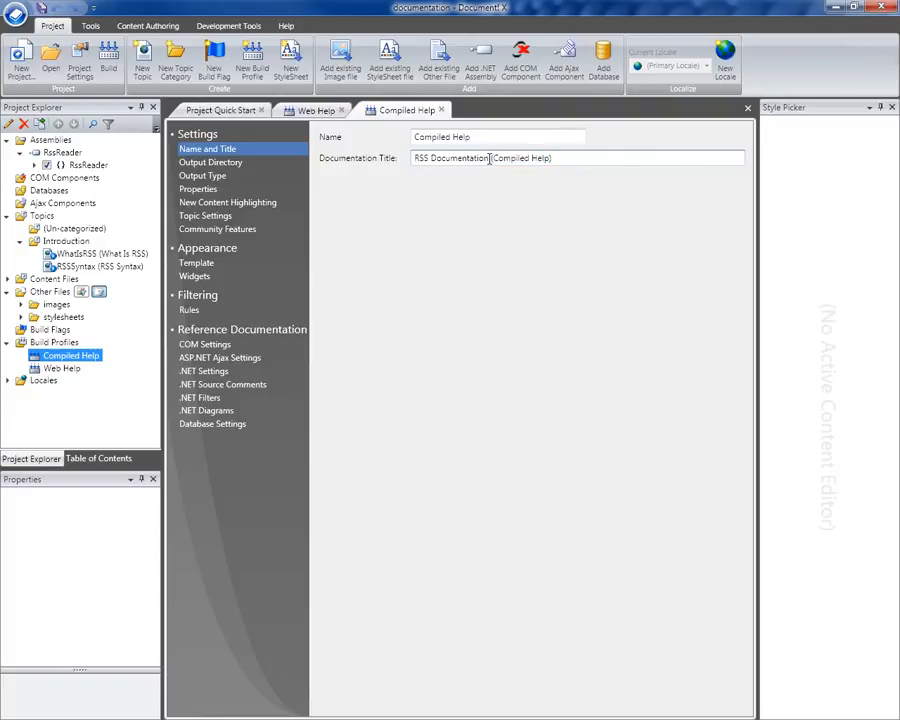
click(316, 110)
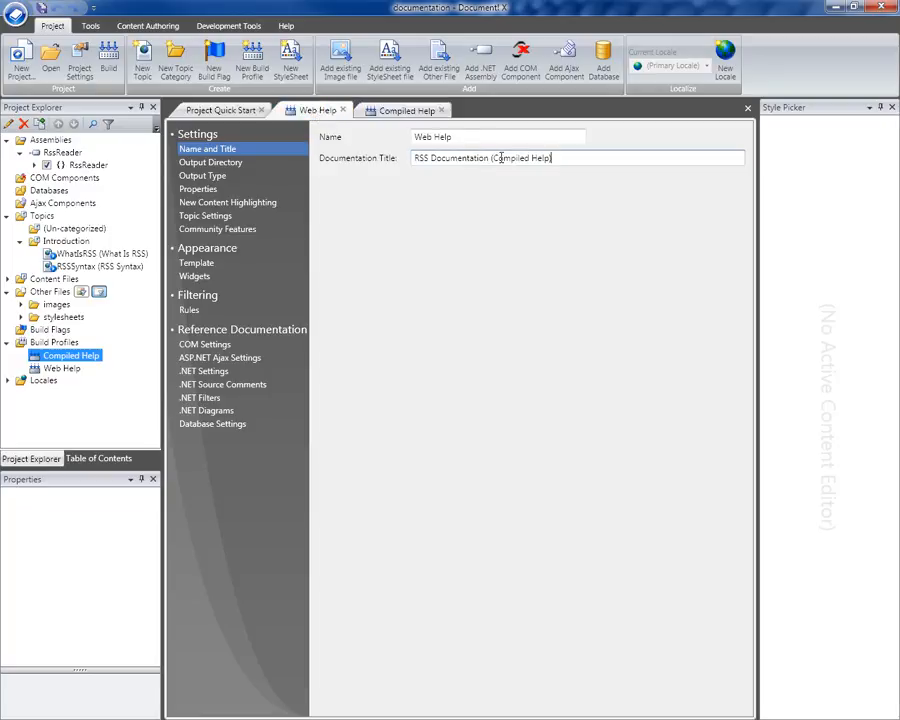
double_click(512, 158)
text(Web)
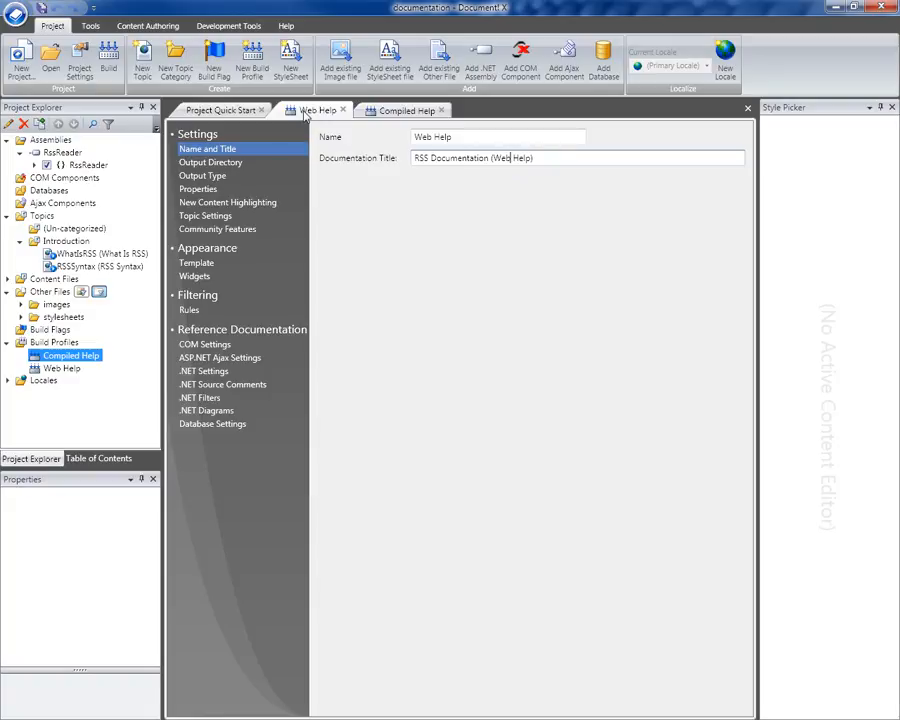
click(204, 176)
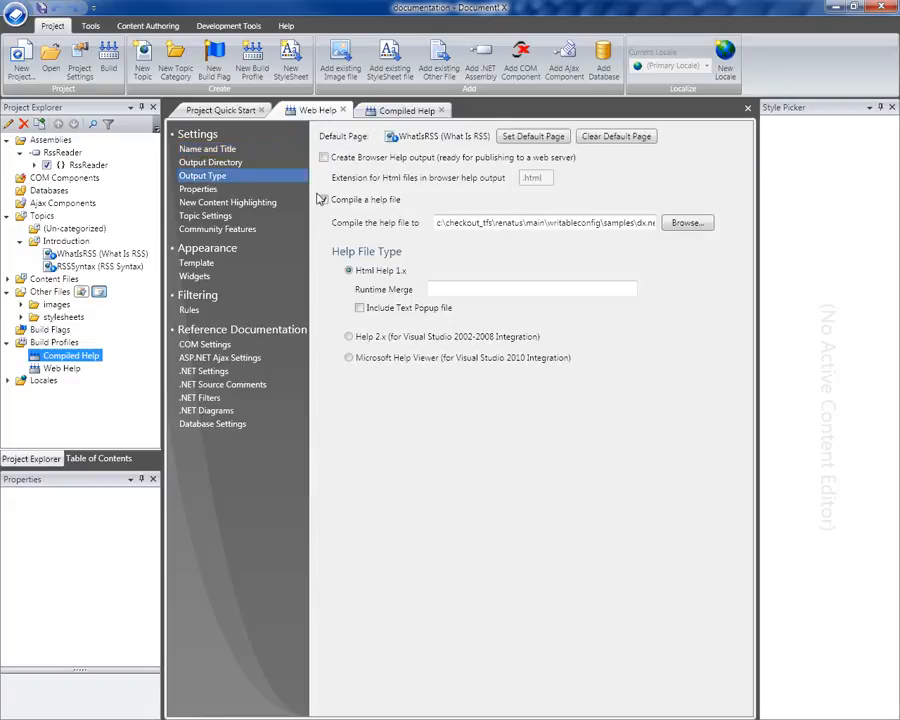
Switch the Web Help profile from compiling a help file to creating Browser Help output.
click(324, 200)
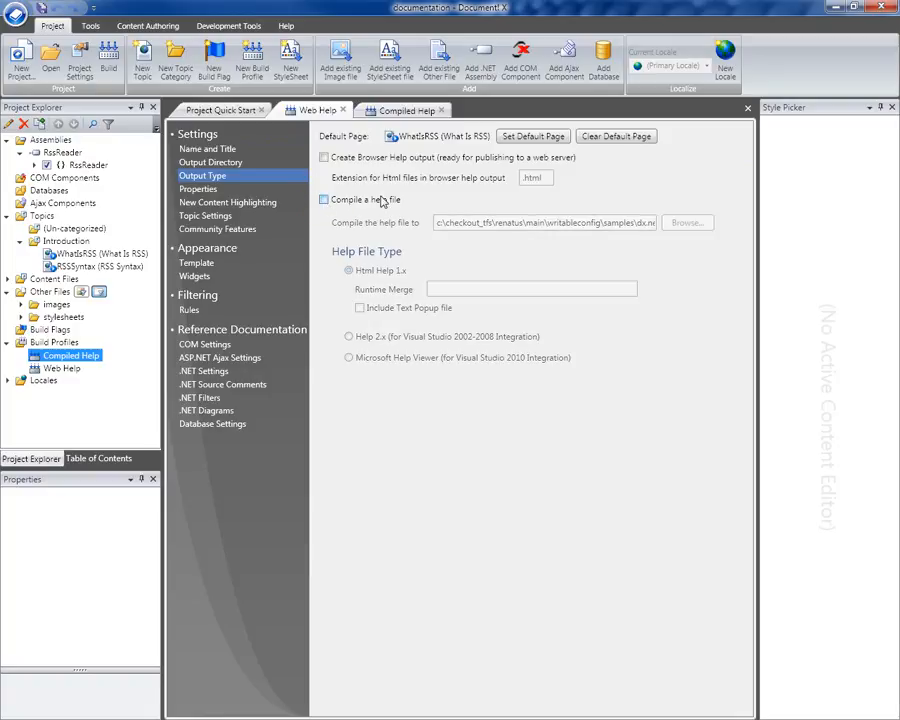
click(324, 156)
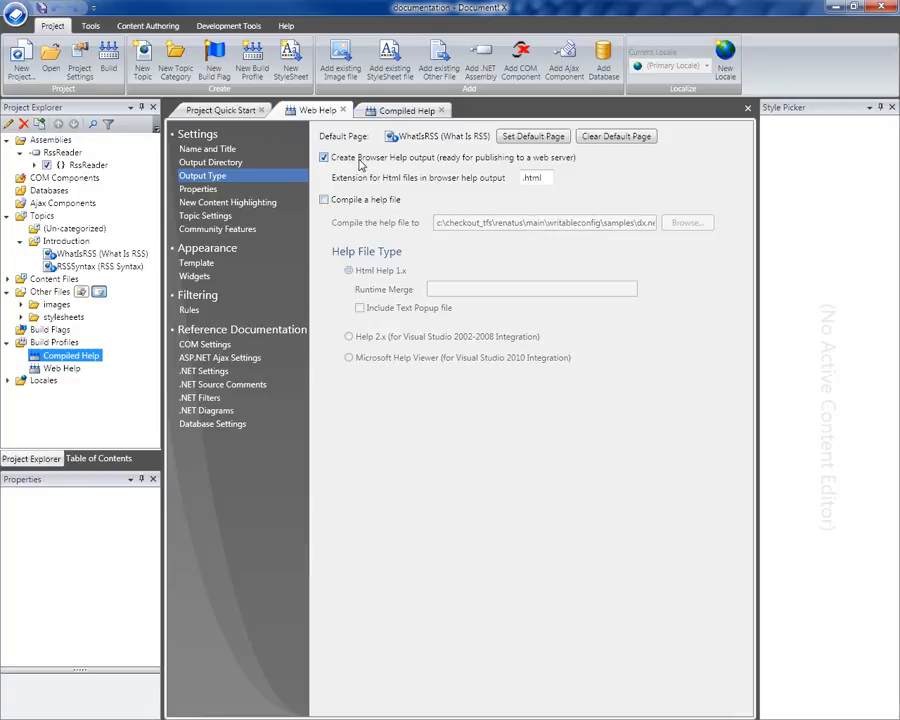
click(404, 110)
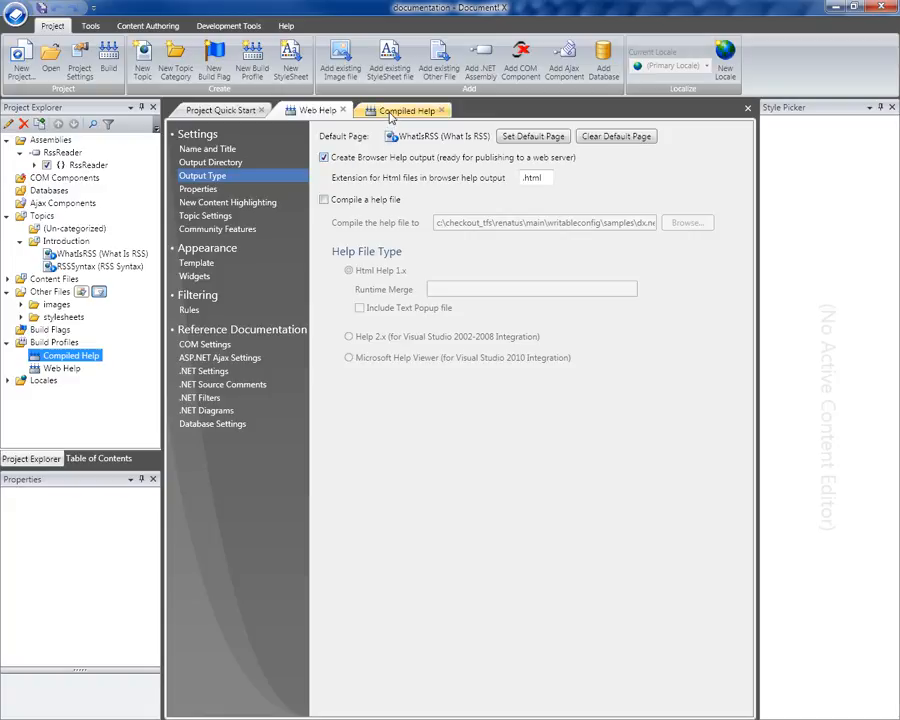
Close the Compiled Help and Web Help profile editors.
click(208, 148)
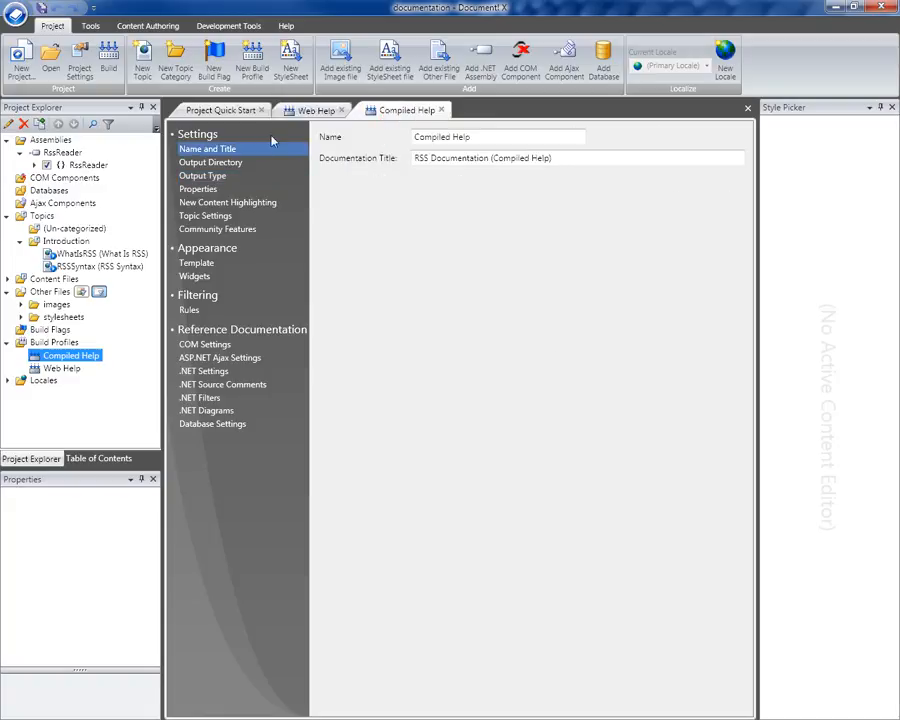
click(202, 176)
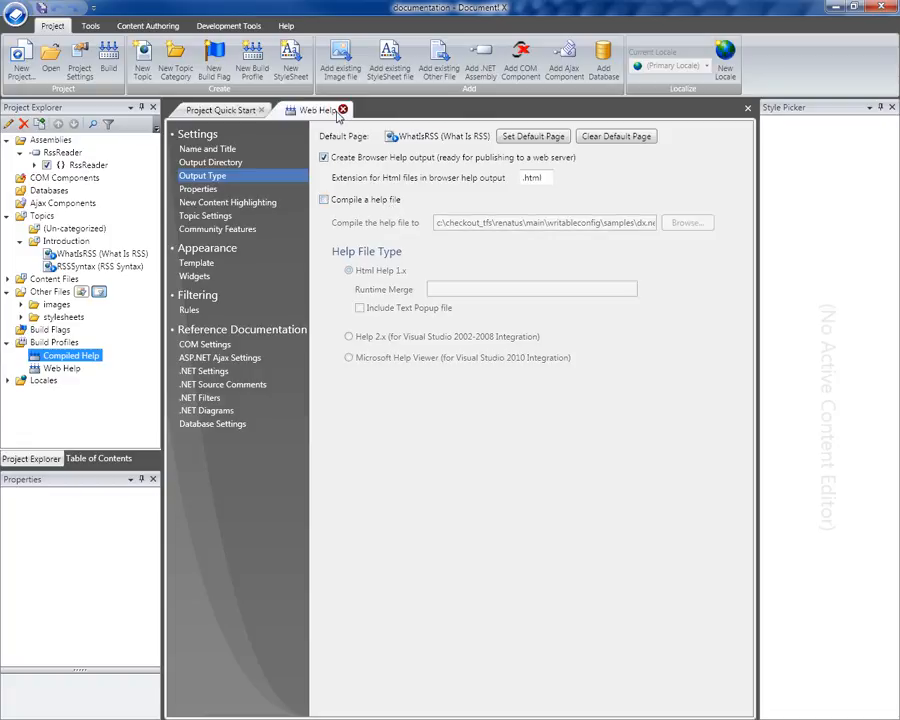
click(344, 110)
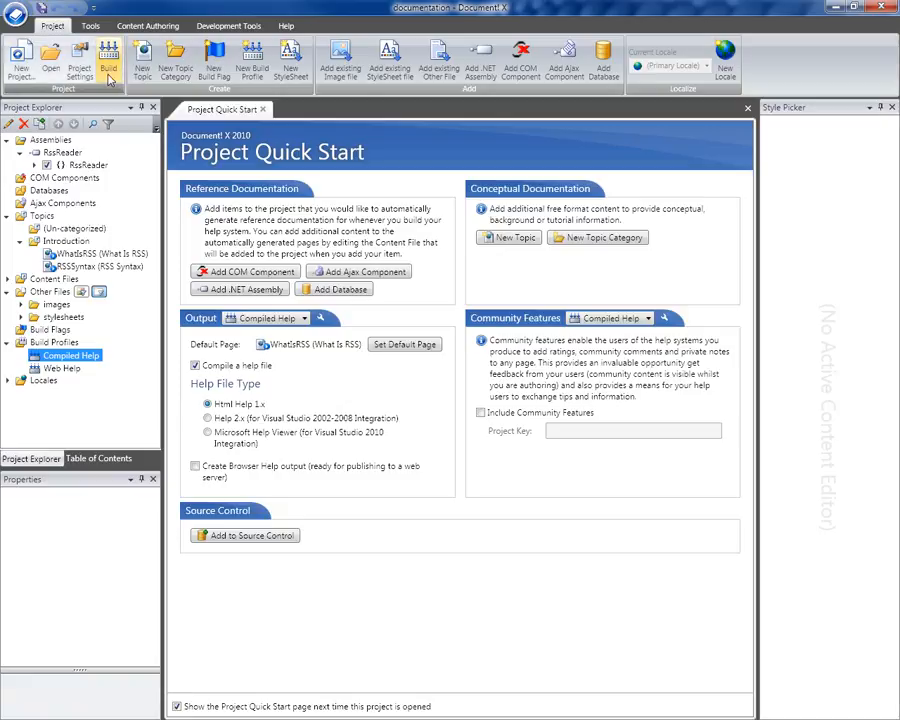
Start a build with both Compiled Help and Web Help profiles checked.
click(108, 56)
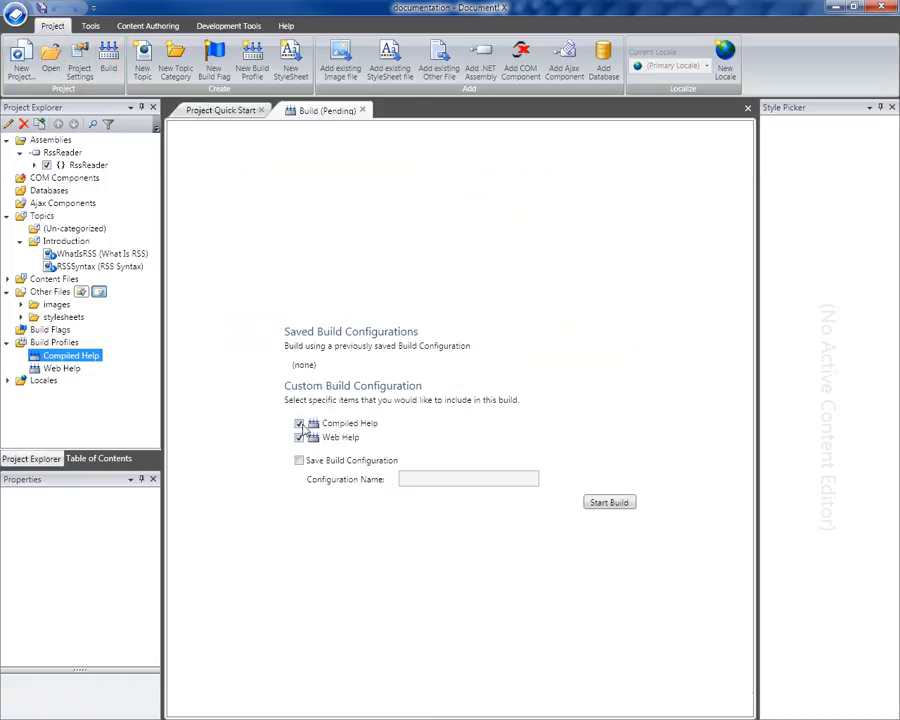
click(608, 502)
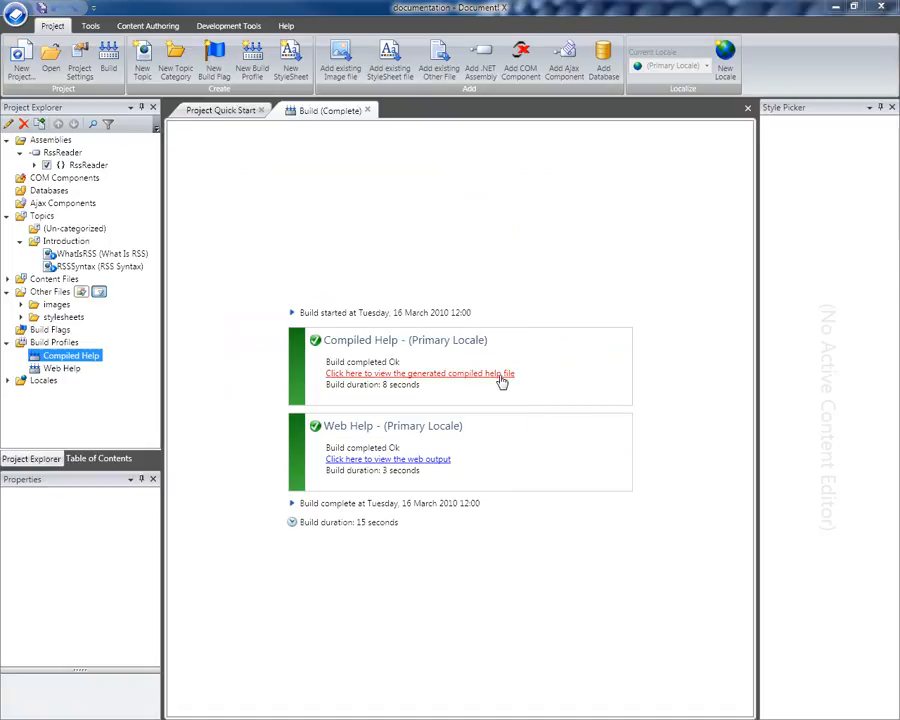
View the generated compiled help file and its RSS Syntax topic in HTML Help Viewer.
click(420, 374)
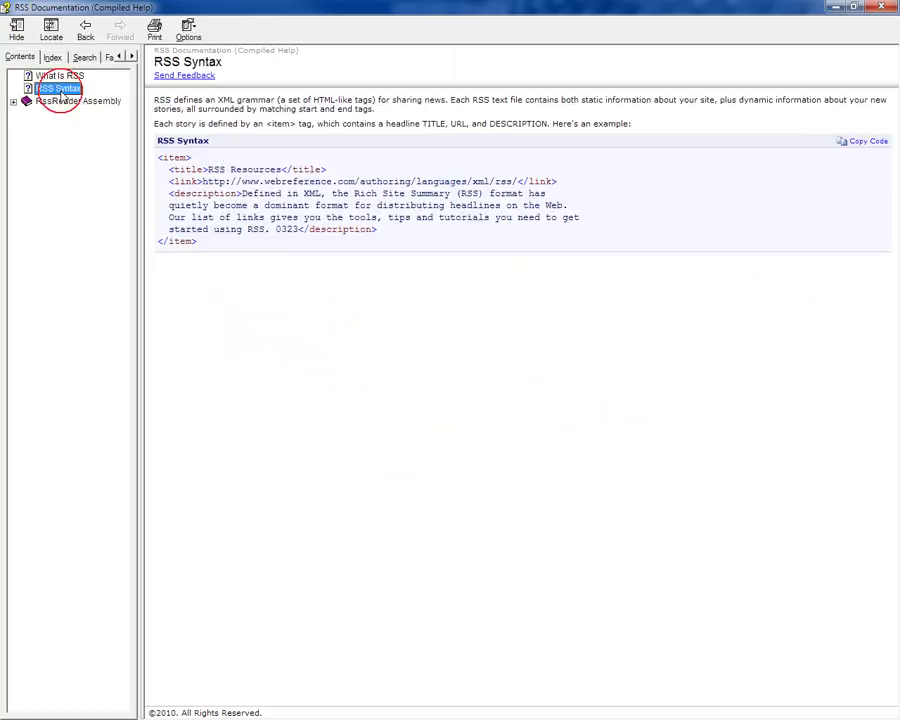
click(14, 100)
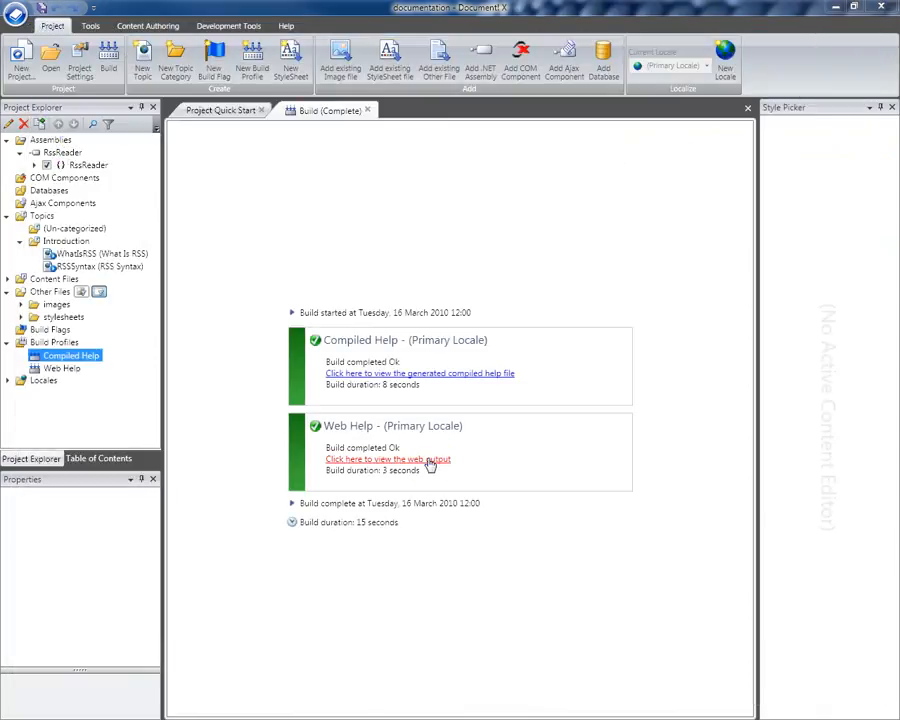
View the generated web help output and highlight 'Web Help' in its page header.
click(388, 458)
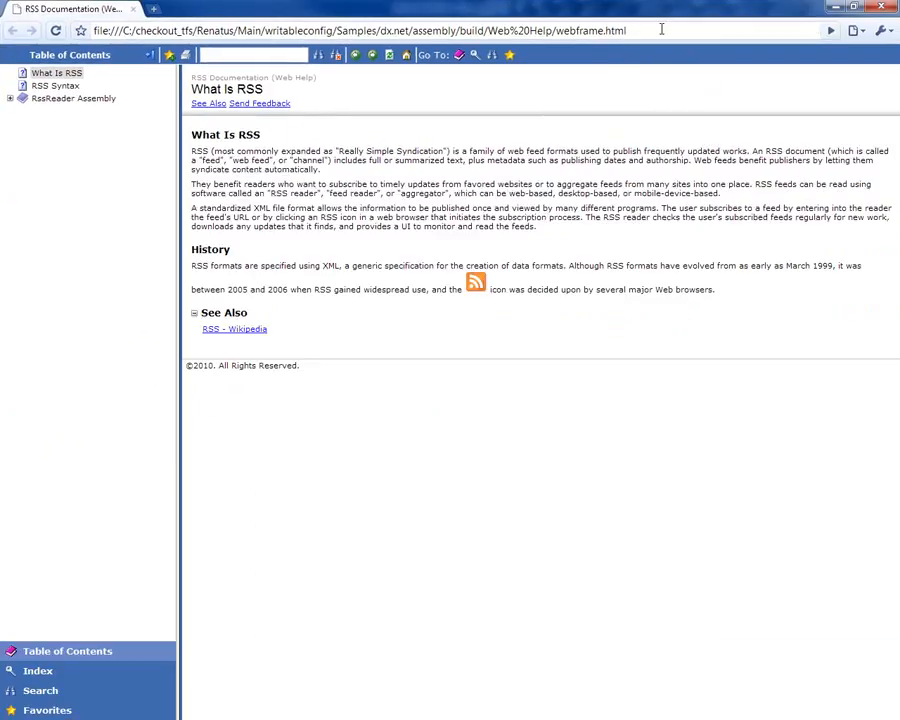
double_click(292, 76)
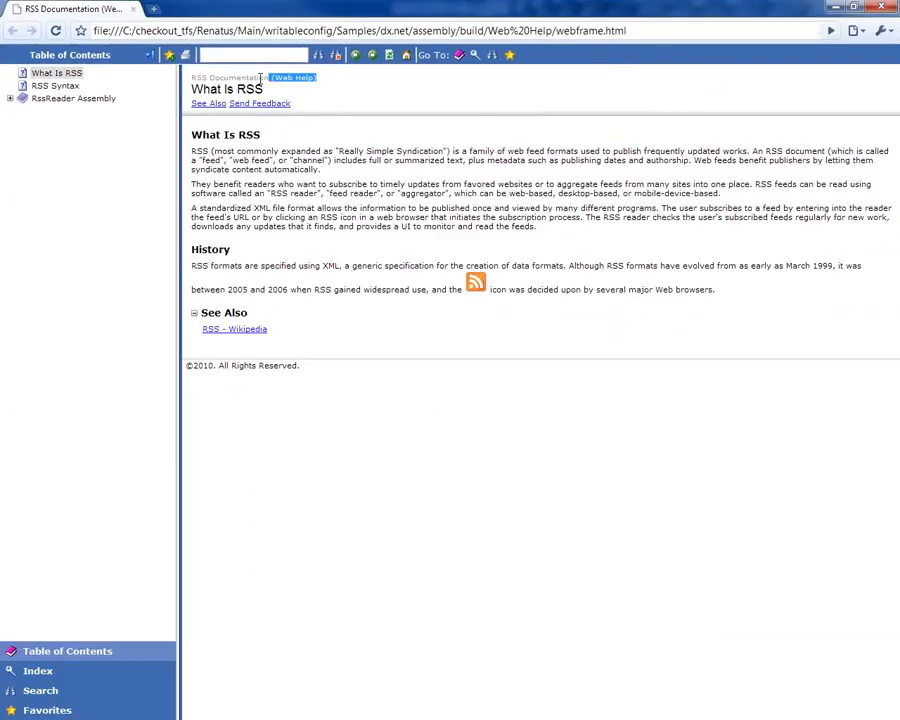